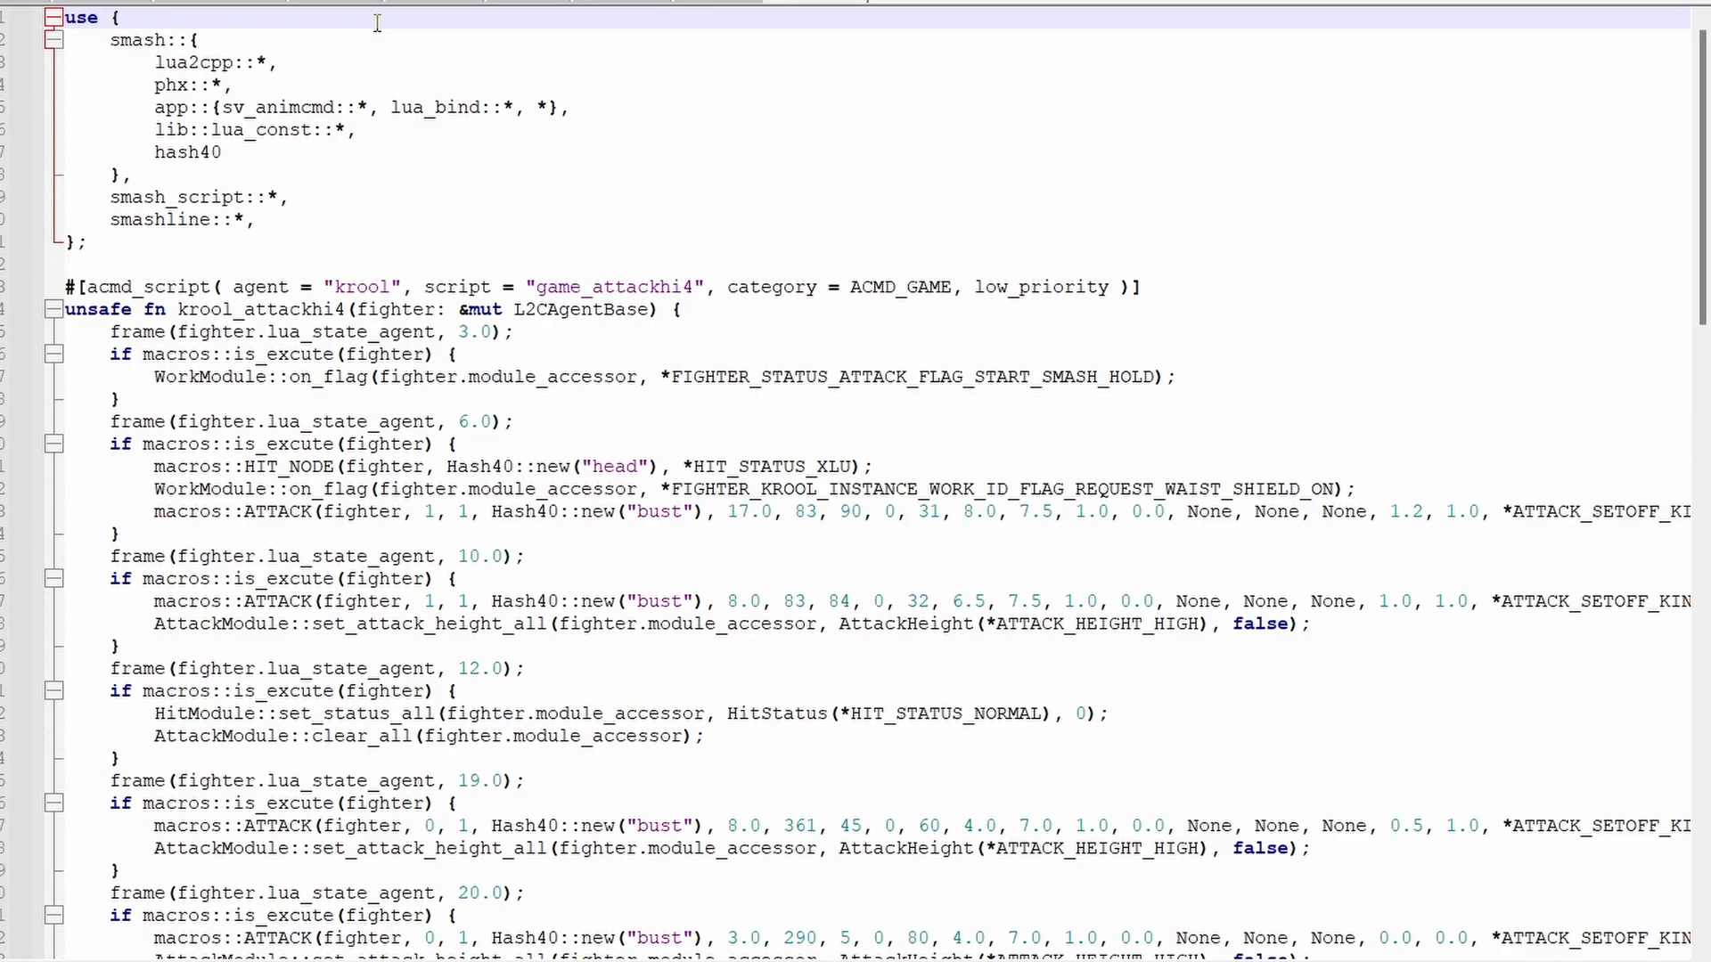
scroll("down", 3)
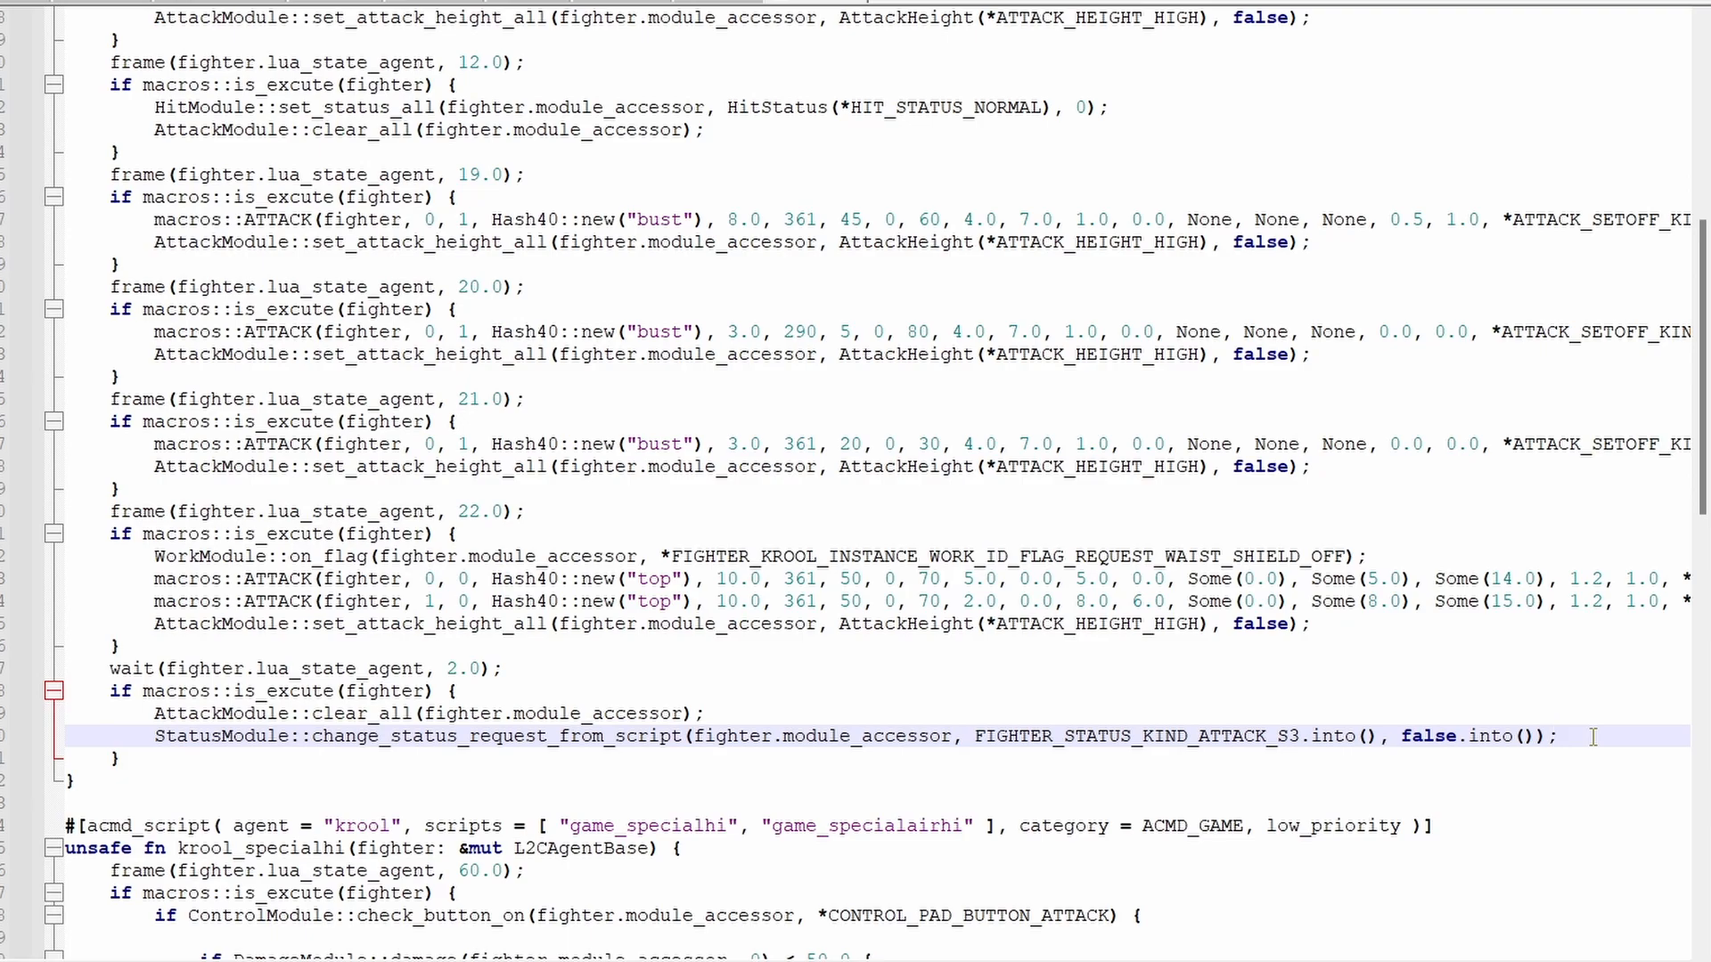
left_click(1558, 736)
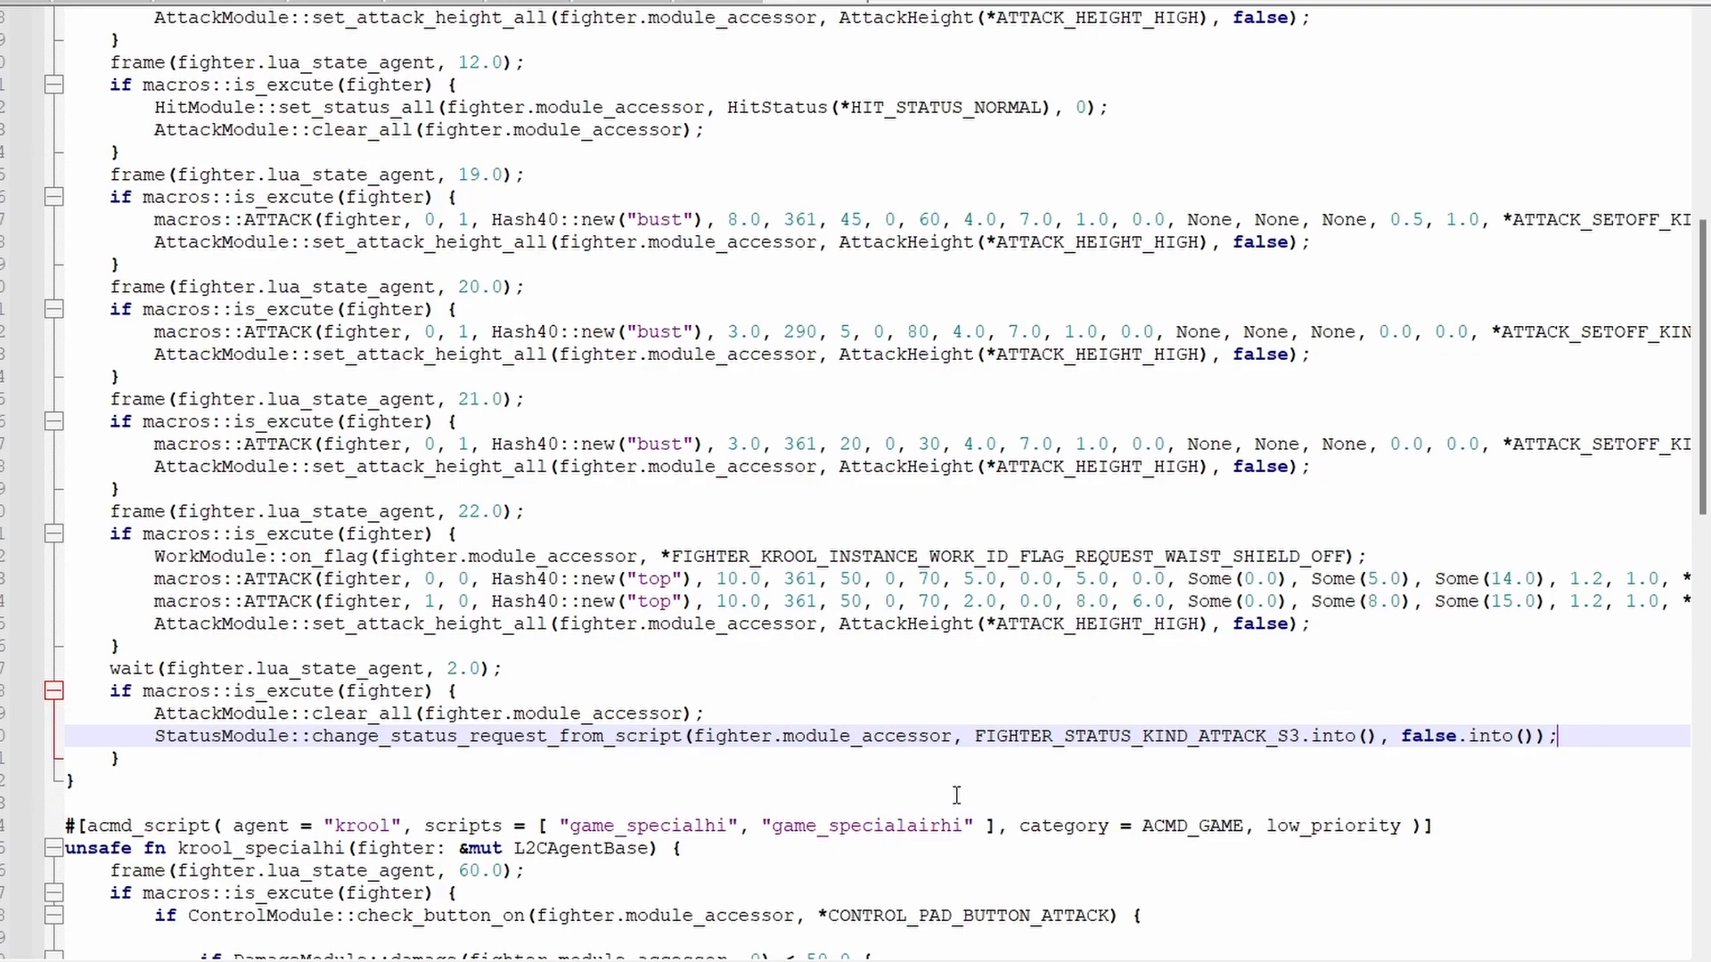
double_click(1101, 736)
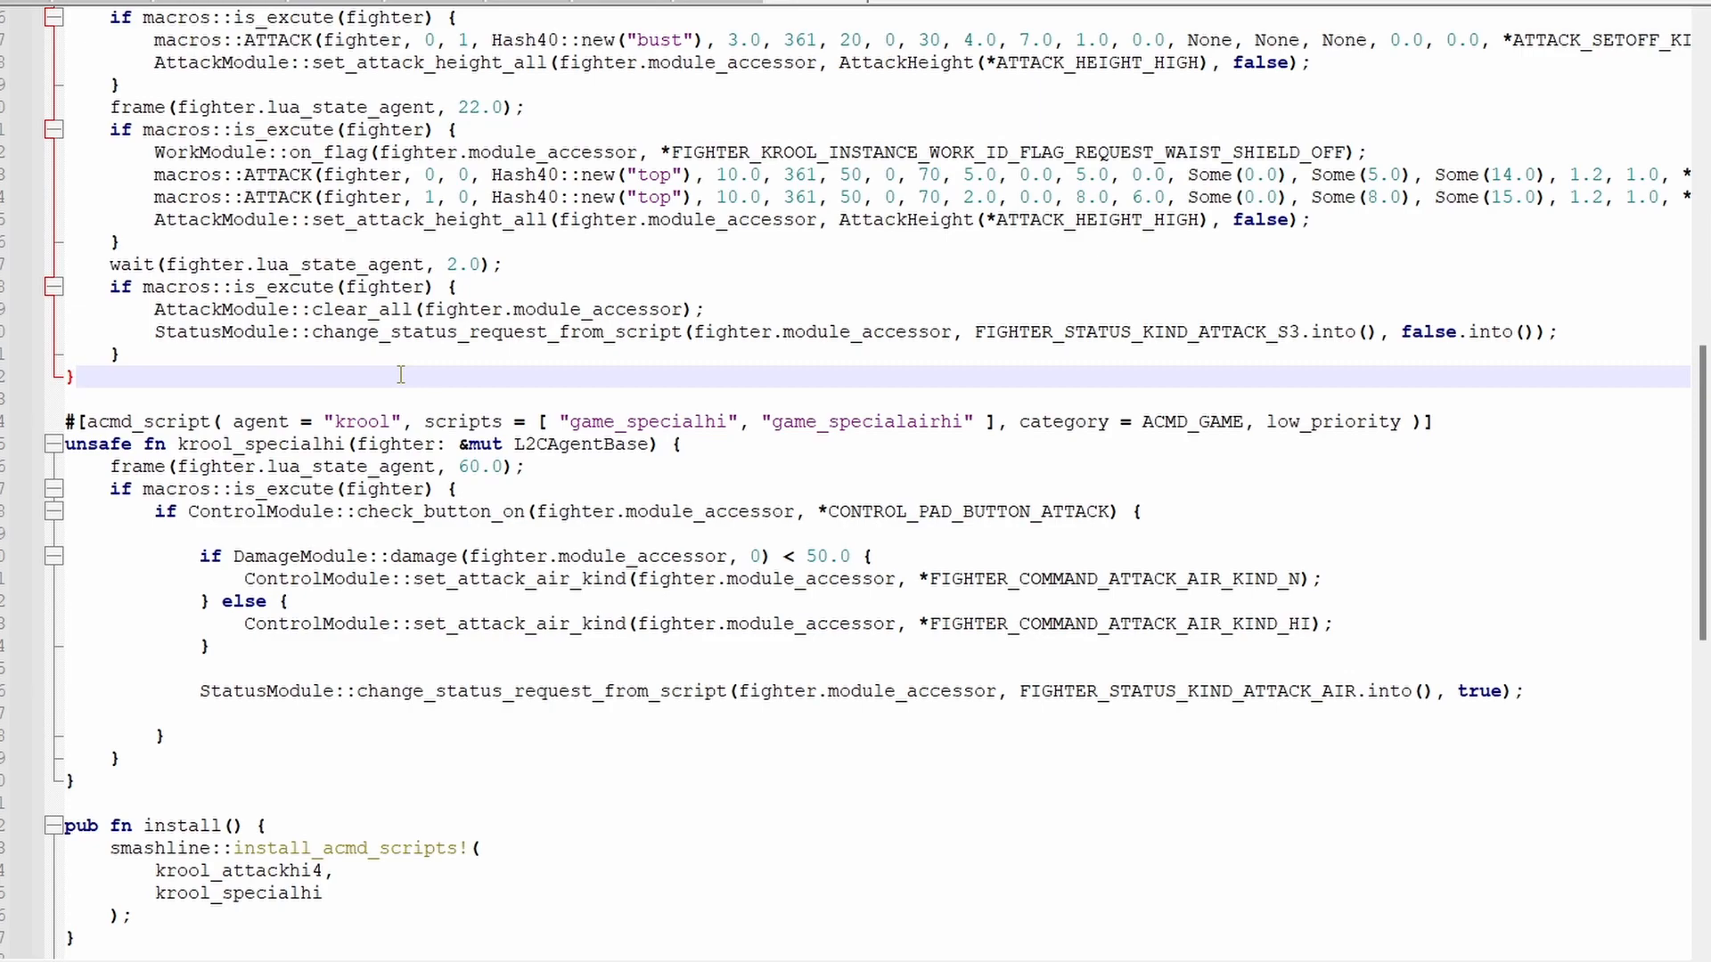
left_click(76, 376)
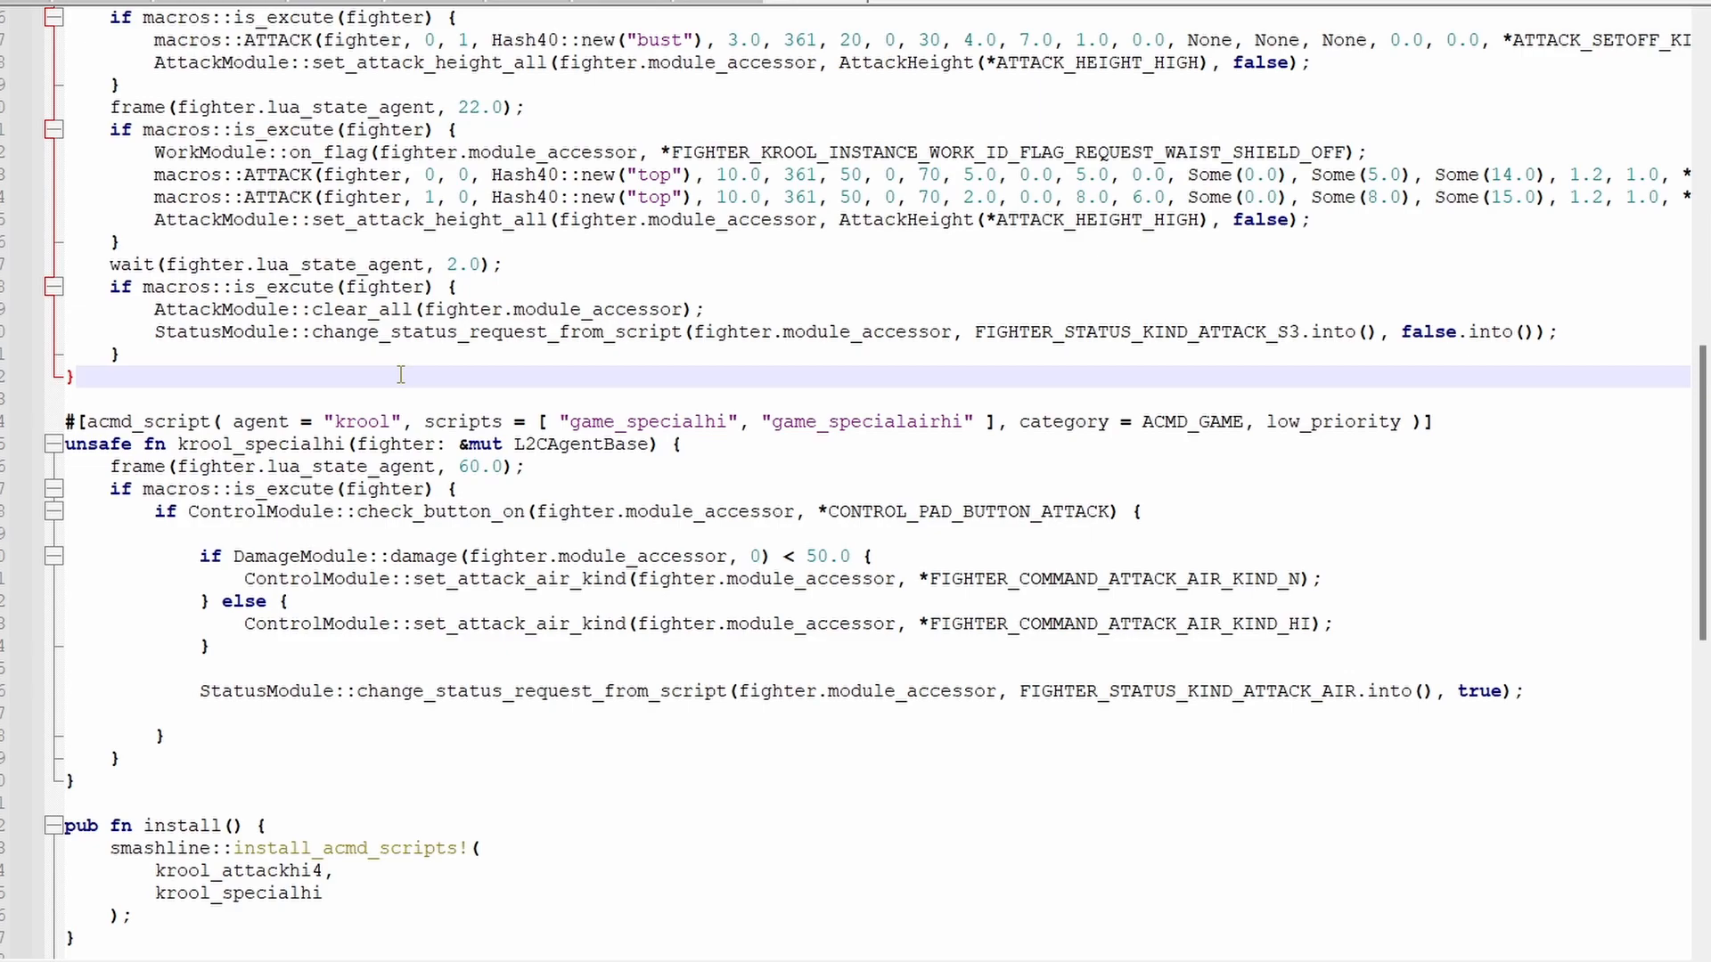
left_click(74, 376)
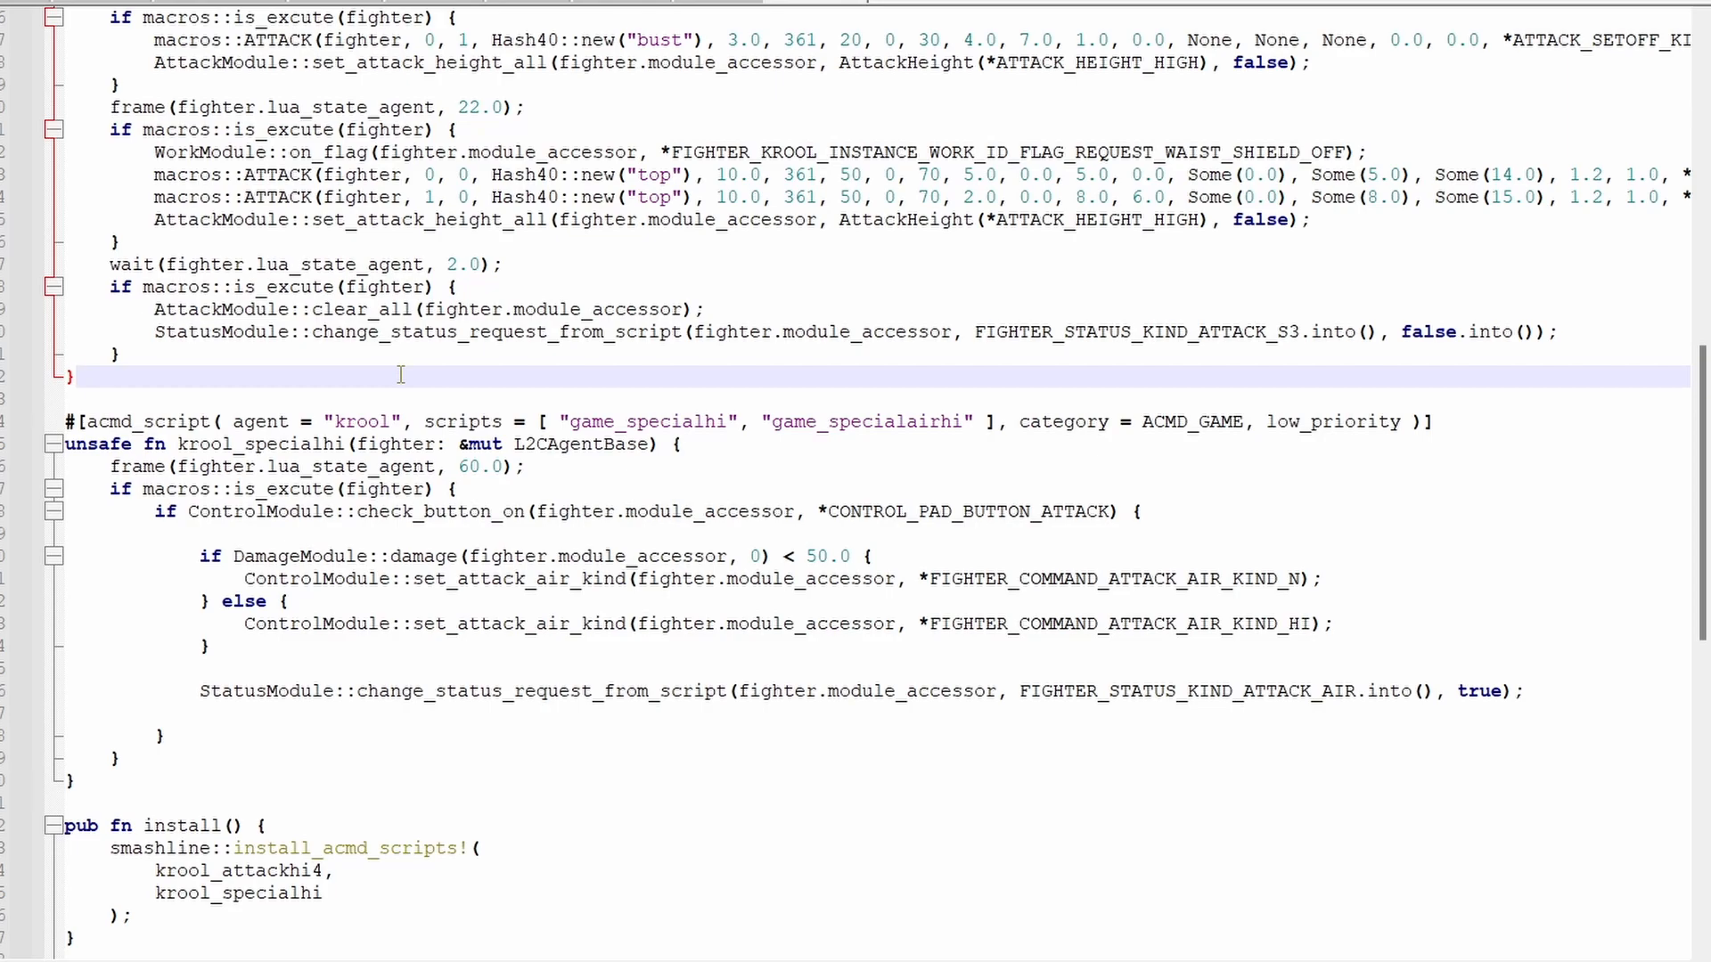
mouse_move(440, 408)
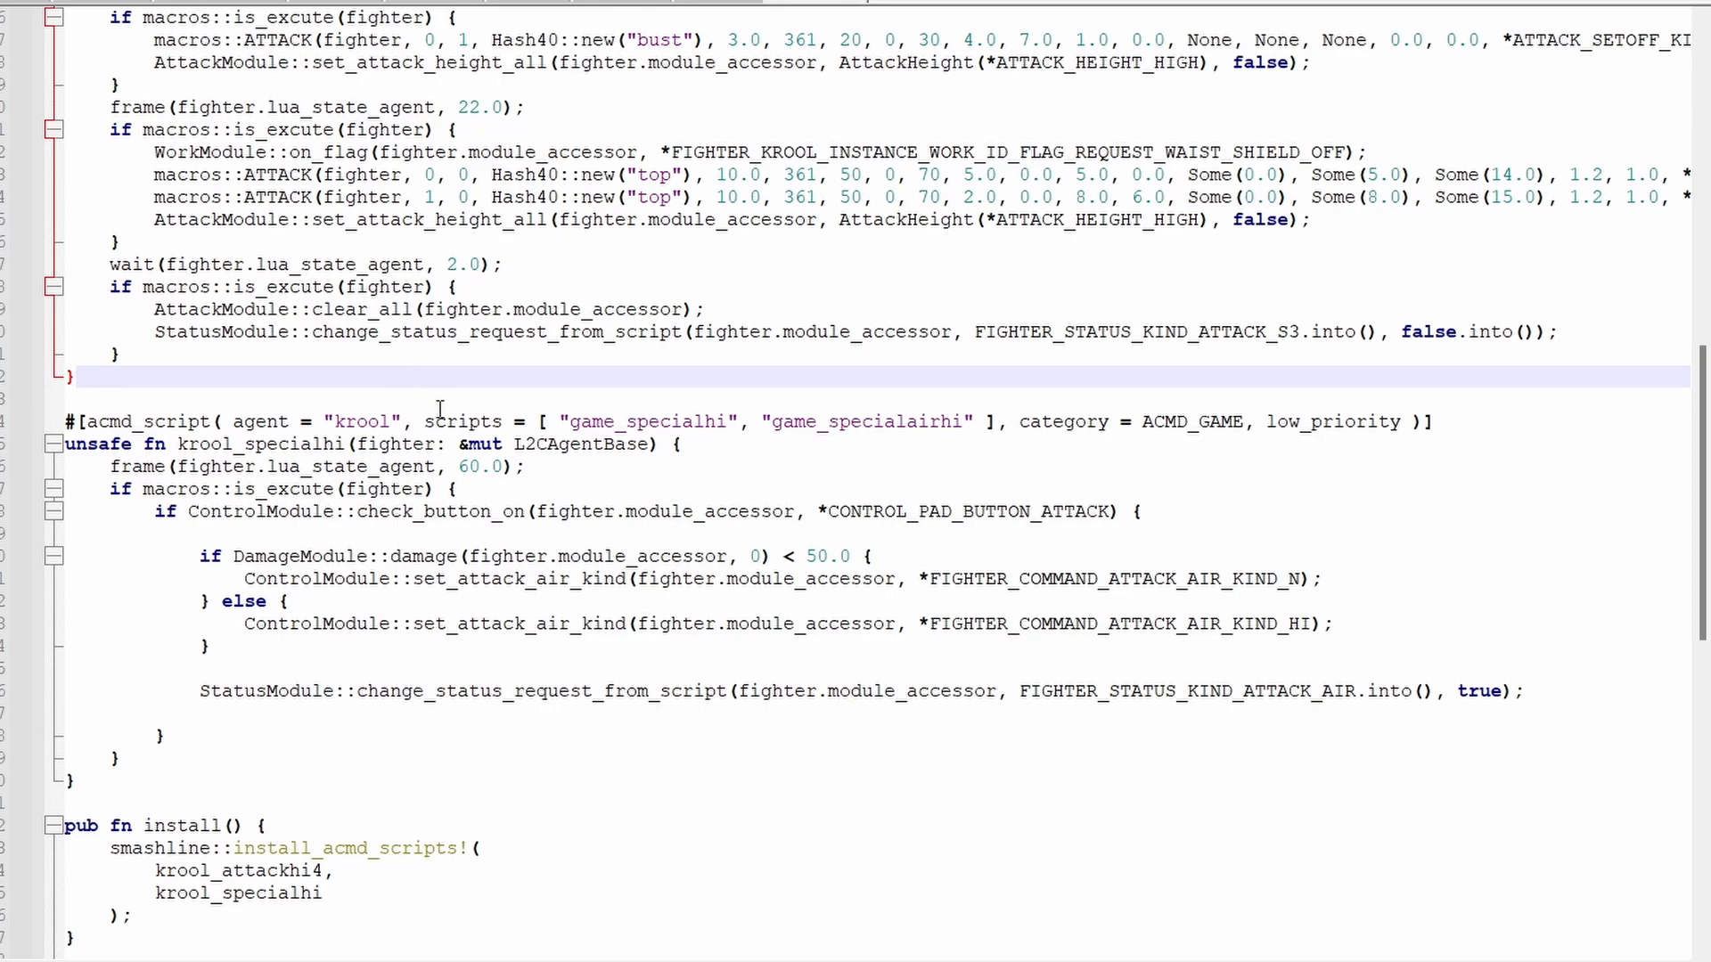